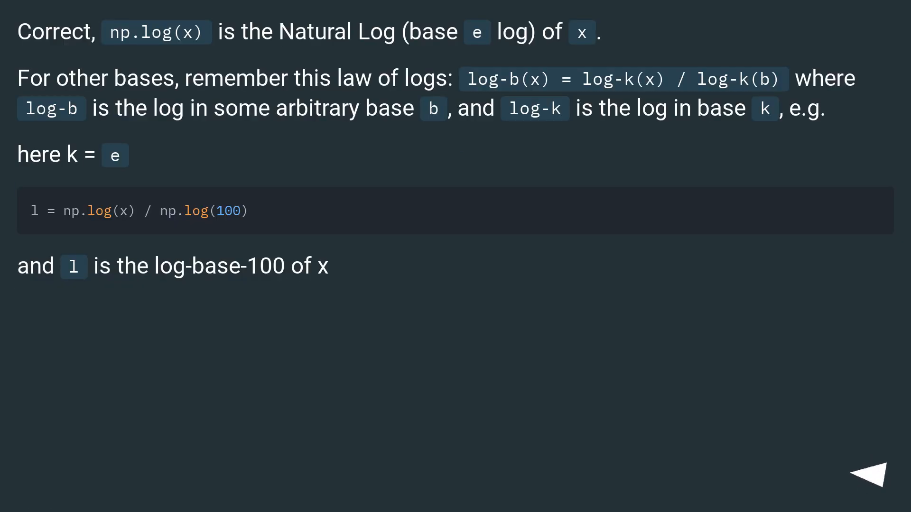
click(877, 472)
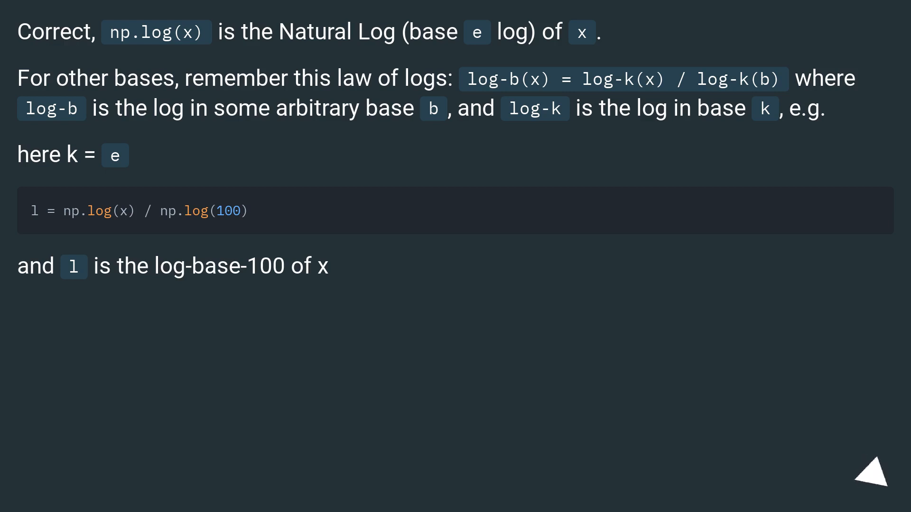
click(873, 477)
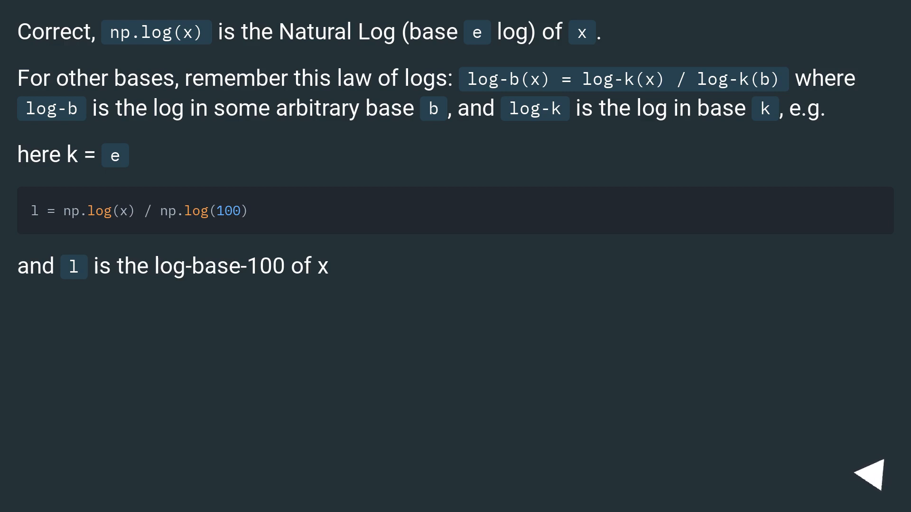
click(878, 470)
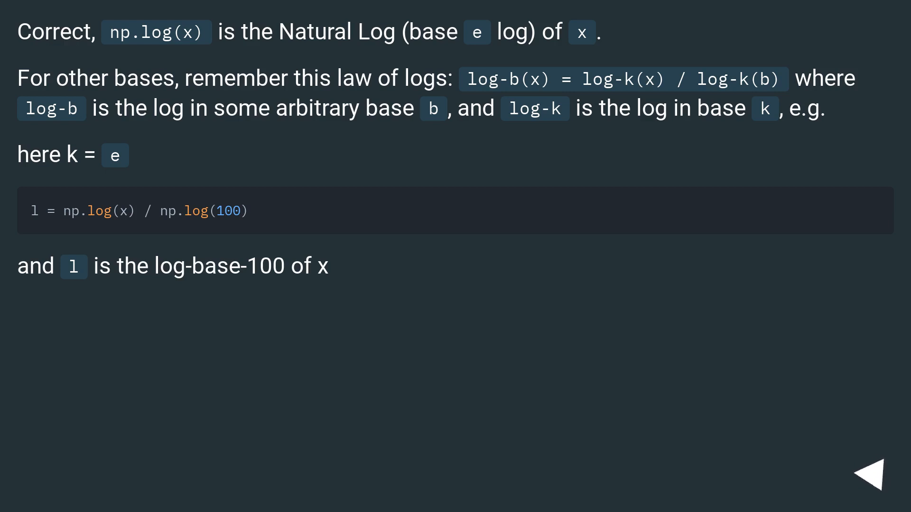
click(874, 473)
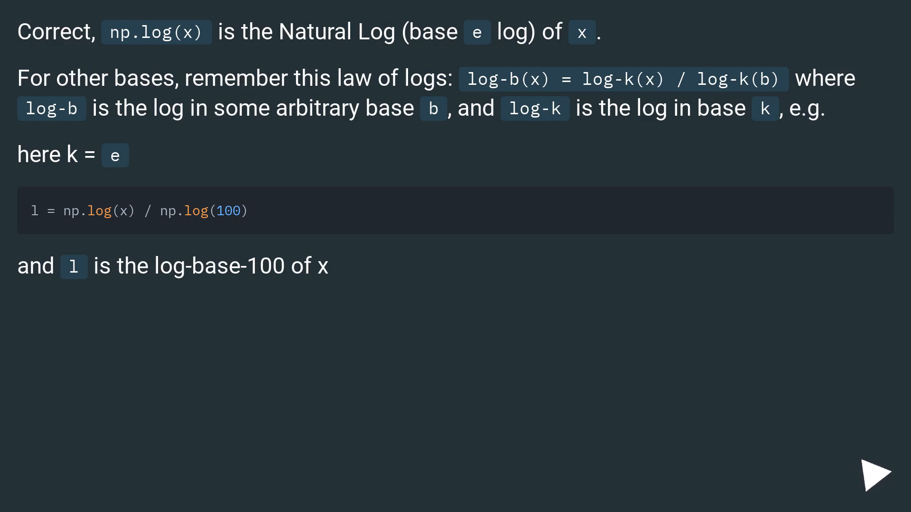